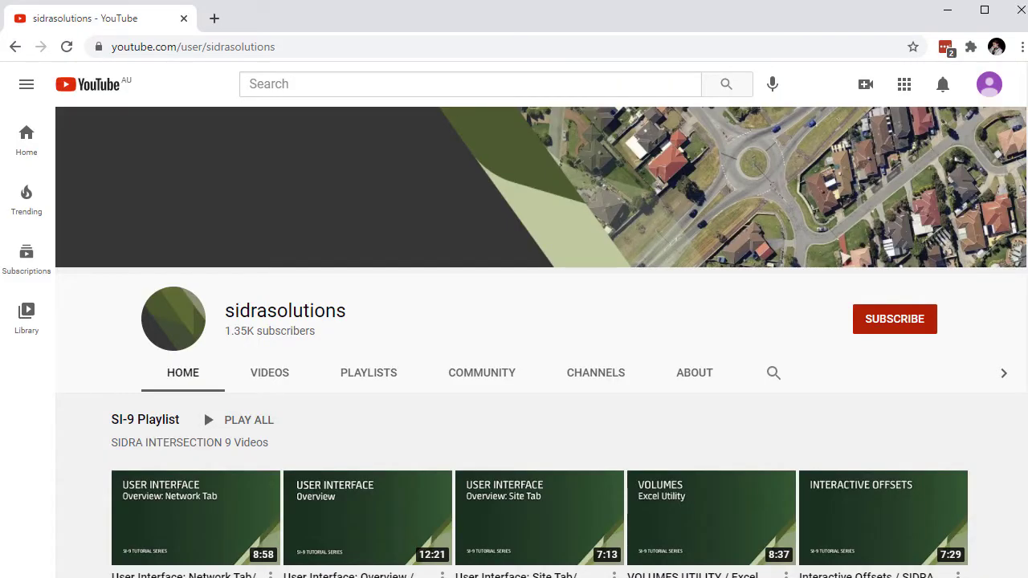
# - Subscribe to the sidrasolutions channel and turn on its notification bell
pyautogui.click(895, 317)
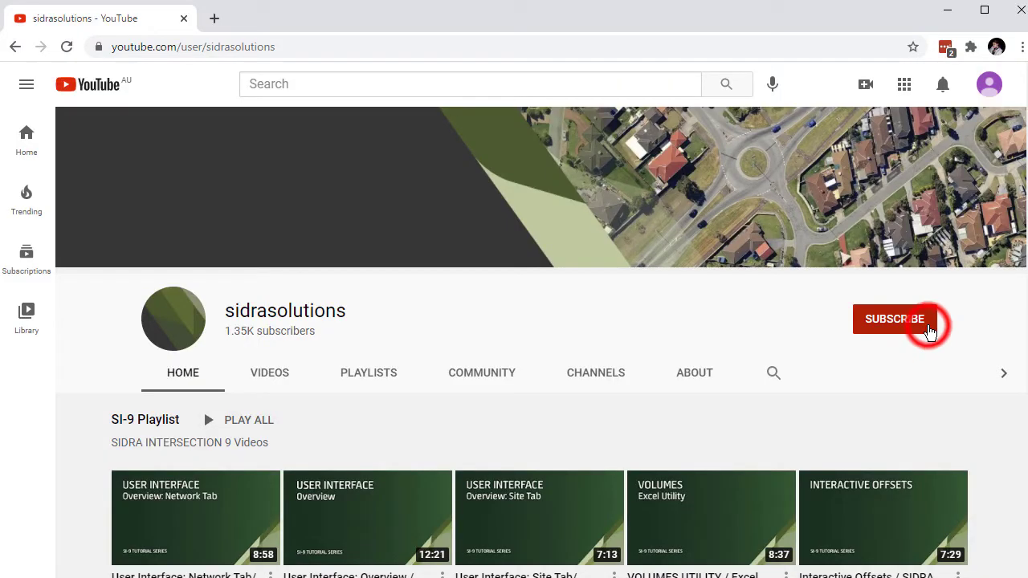
pyautogui.click(893, 318)
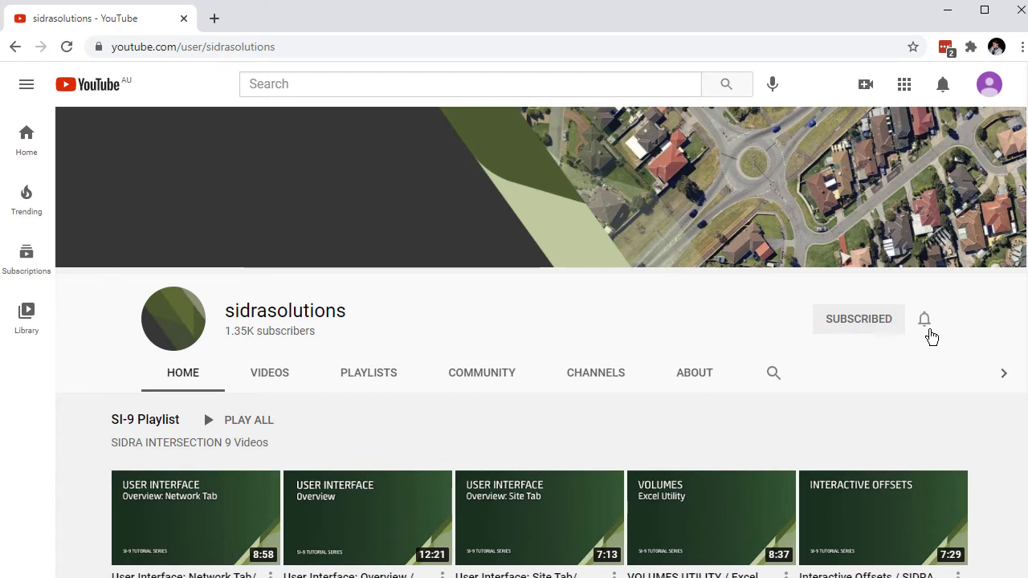
pyautogui.click(924, 318)
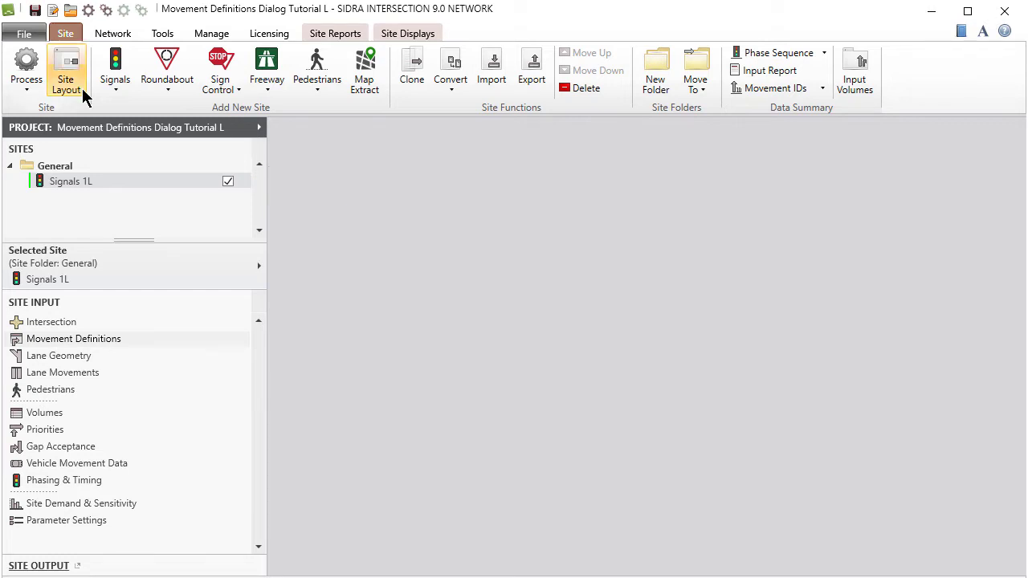
# - Show the Site Layout diagram for Signals 1L at Walnut Street and Park Road
pyautogui.click(68, 72)
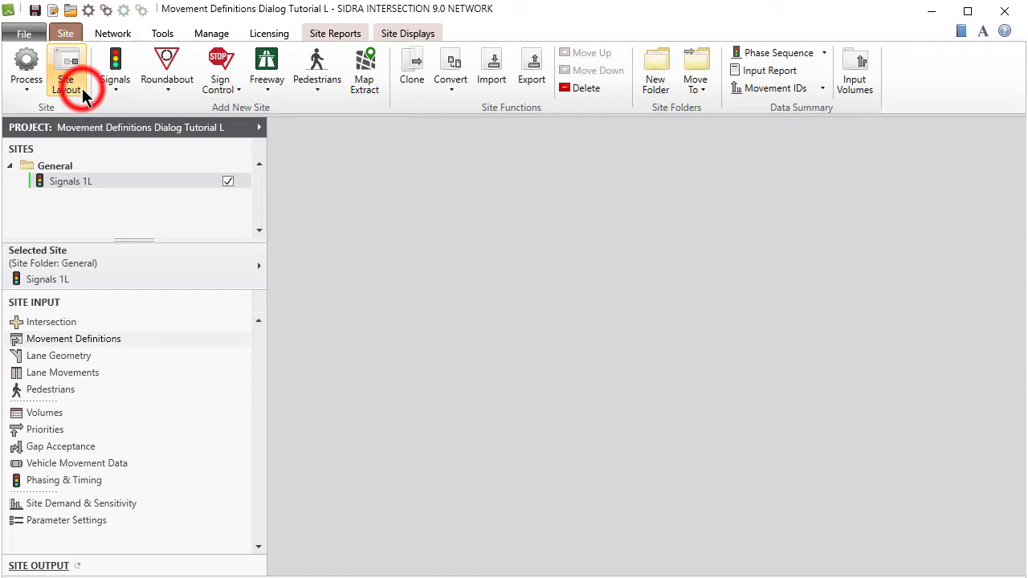
pyautogui.click(66, 67)
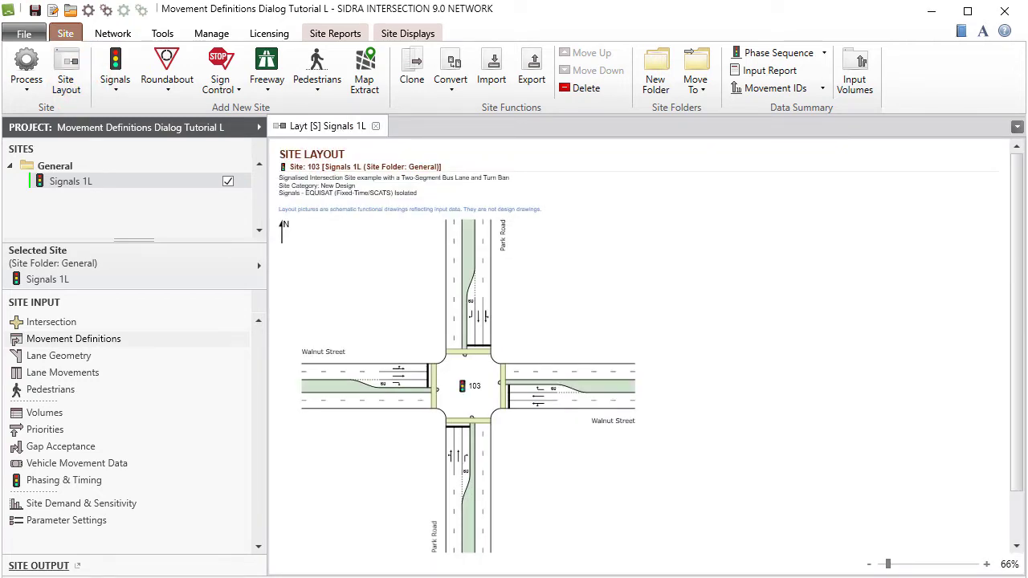
pyautogui.moveTo(141, 344)
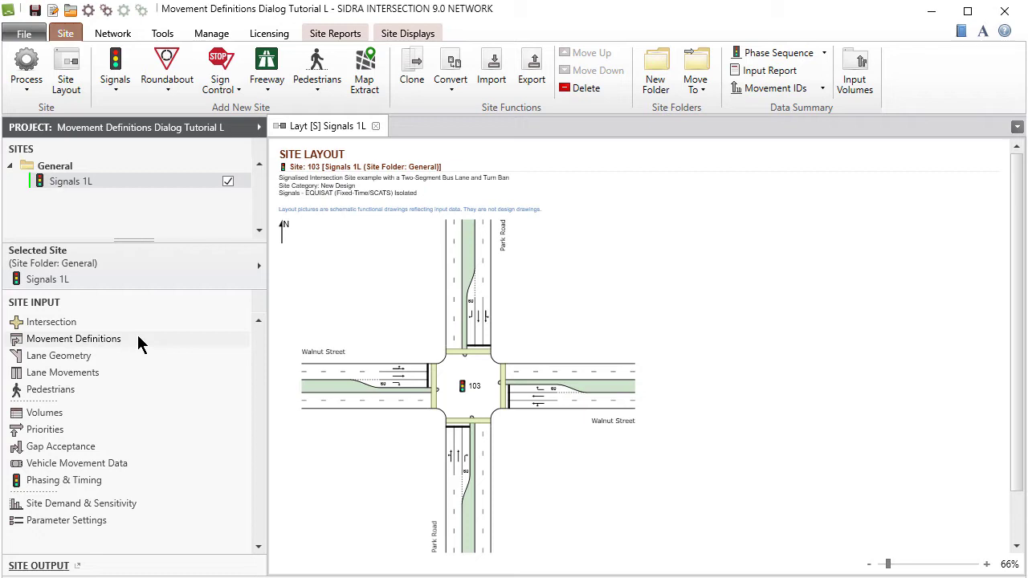
# - Bring up the Movement Definitions dialog for Signals 1L from the Site Input panel
pyautogui.click(73, 337)
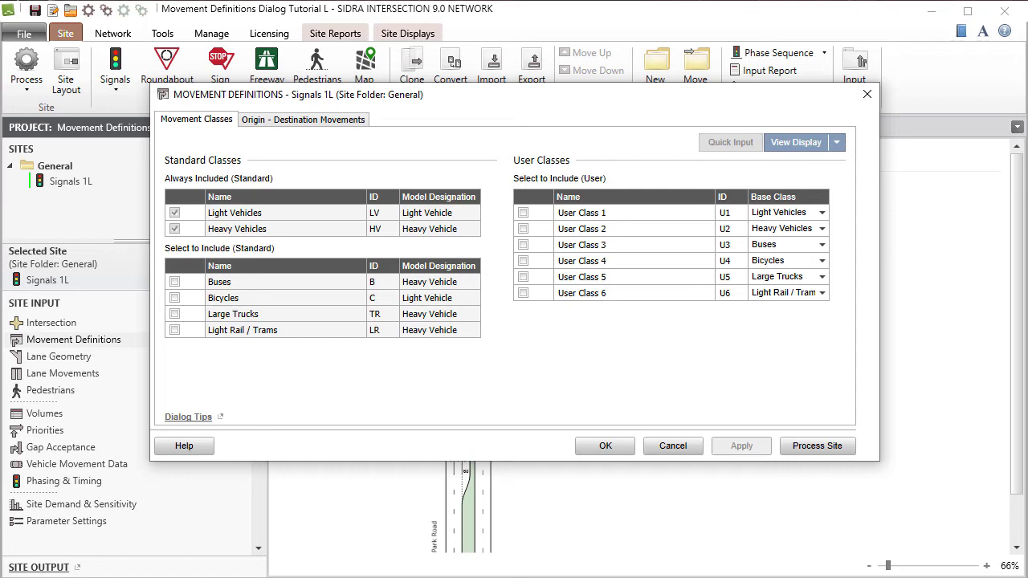
# - Include Buses and enable User Class 1 renamed Taxis with ID TX
pyautogui.click(173, 283)
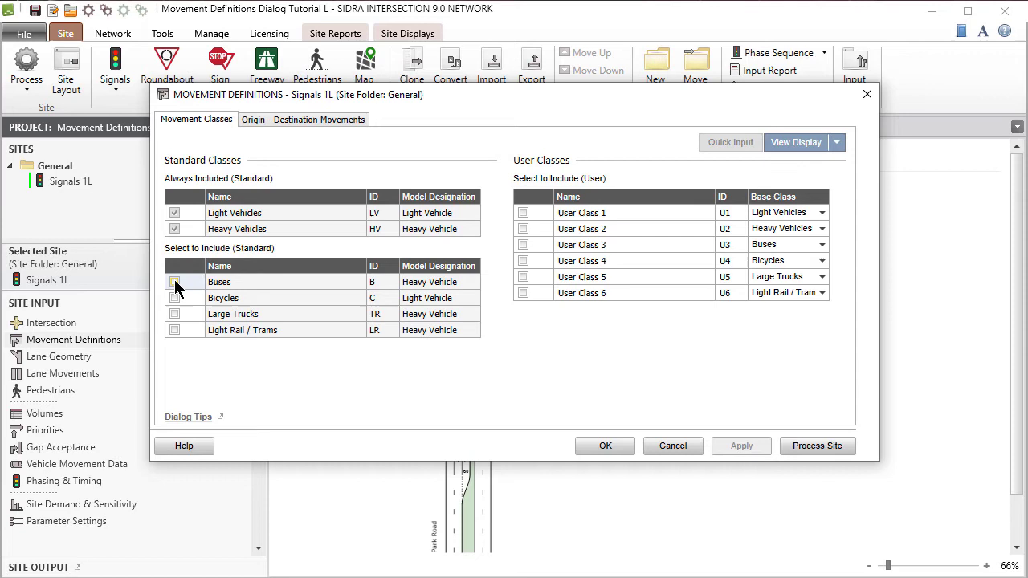
pyautogui.click(173, 281)
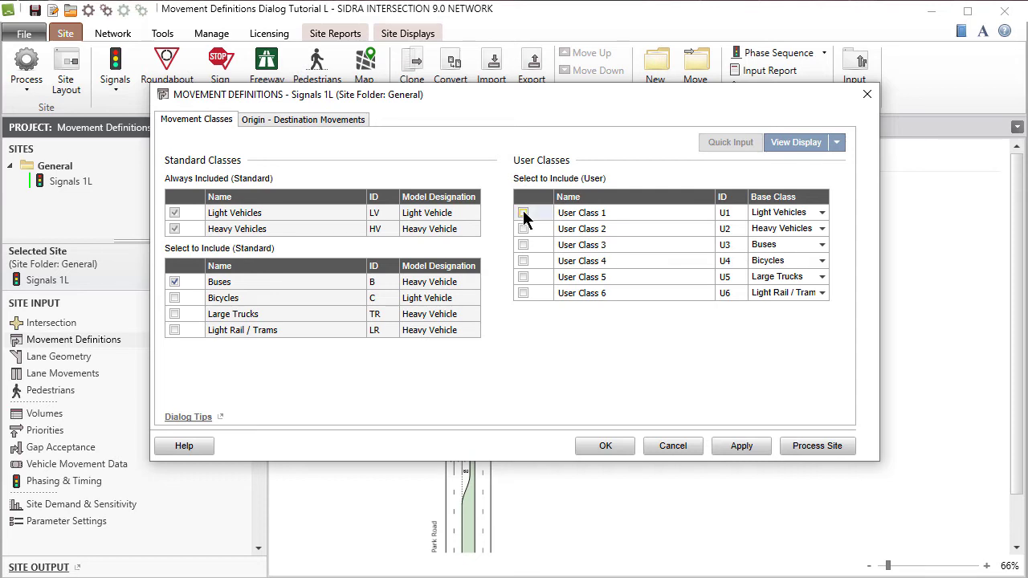
pyautogui.click(524, 212)
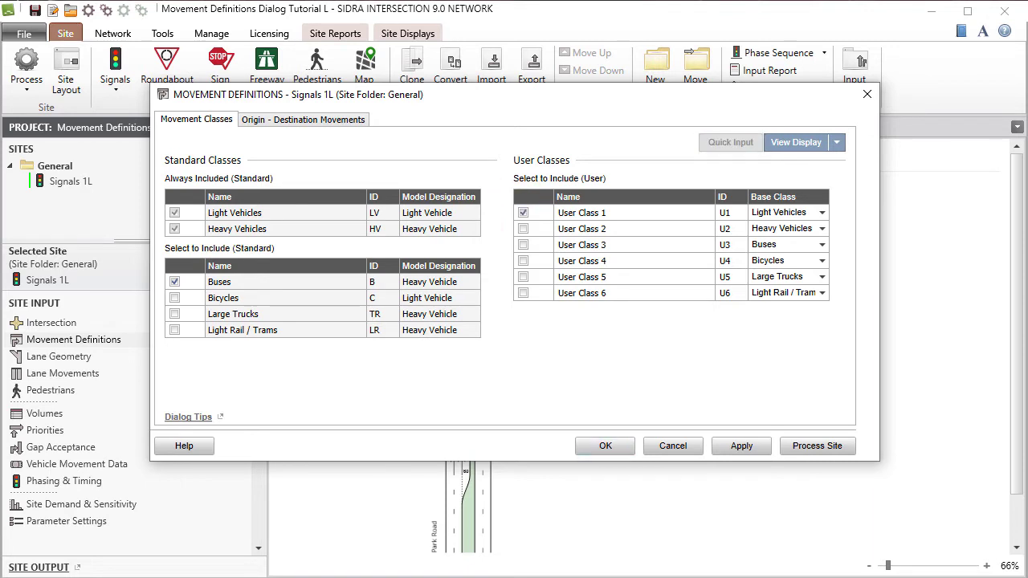
pyautogui.click(581, 212)
pyautogui.write('Taxis')
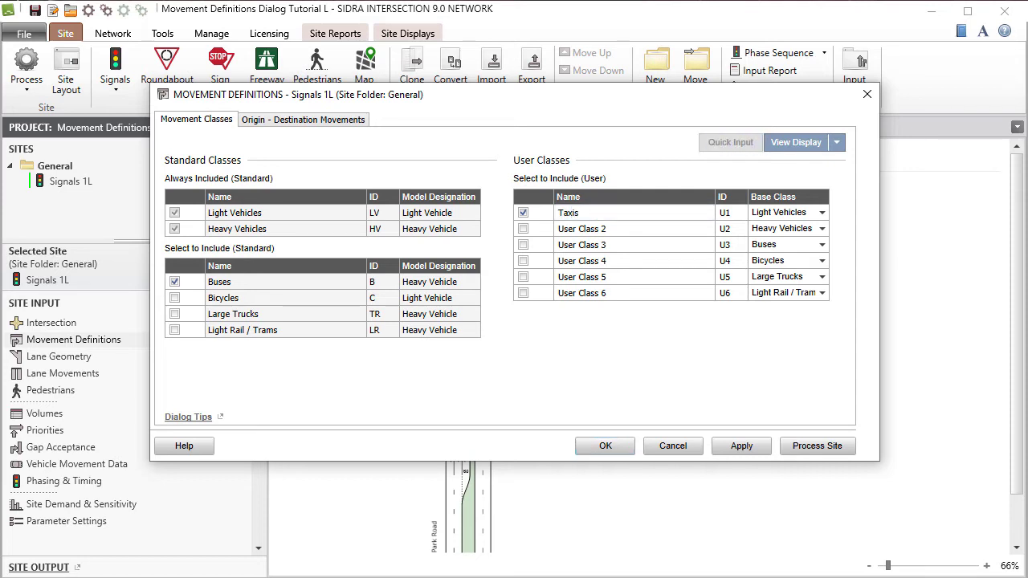
pyautogui.click(722, 212)
pyautogui.write('TX')
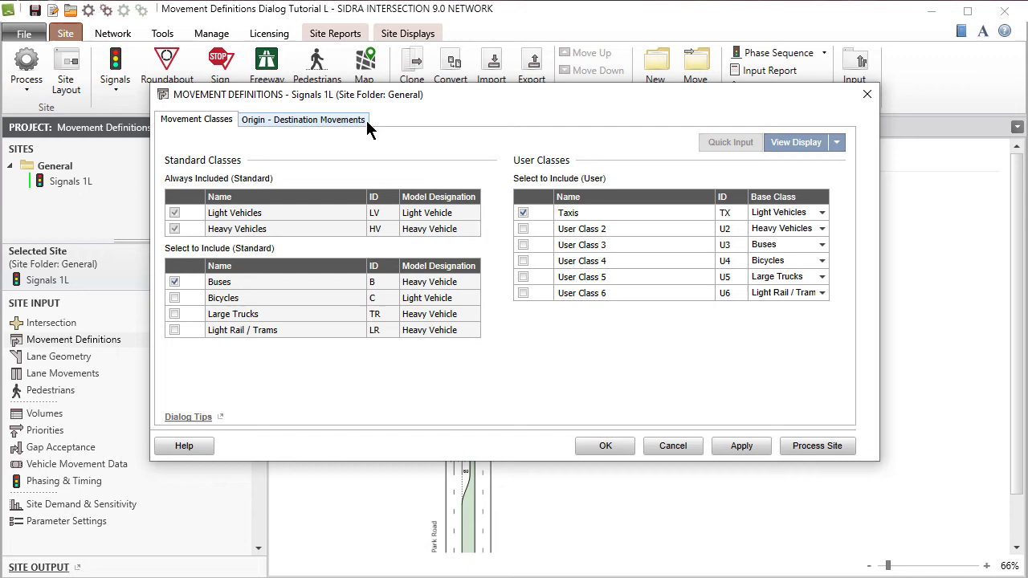
# - Show Origin–Destination Movements with a Movement IDs display and select the west leg, Walnut Street
pyautogui.click(302, 119)
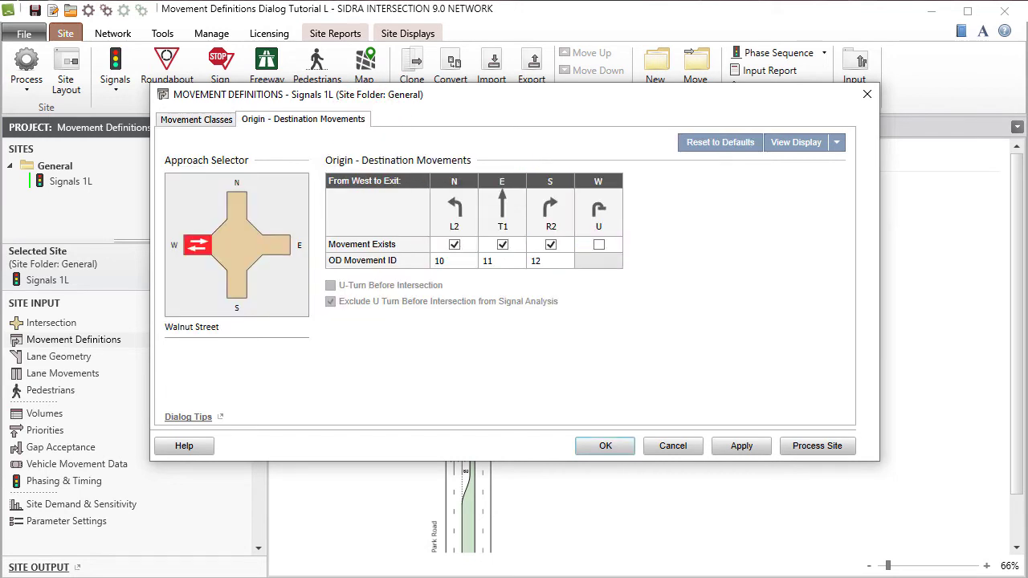
pyautogui.moveTo(827, 153)
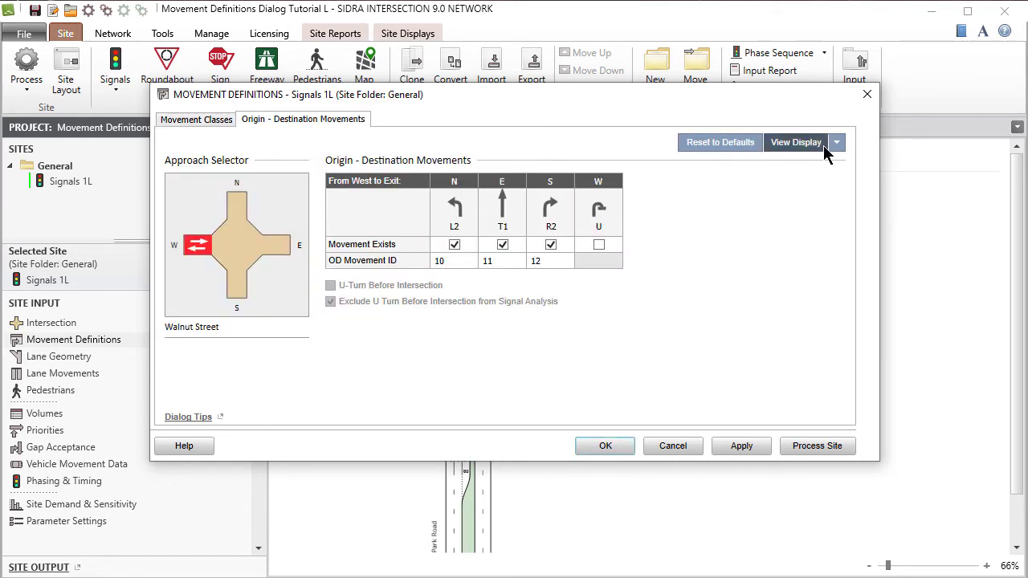
pyautogui.click(795, 141)
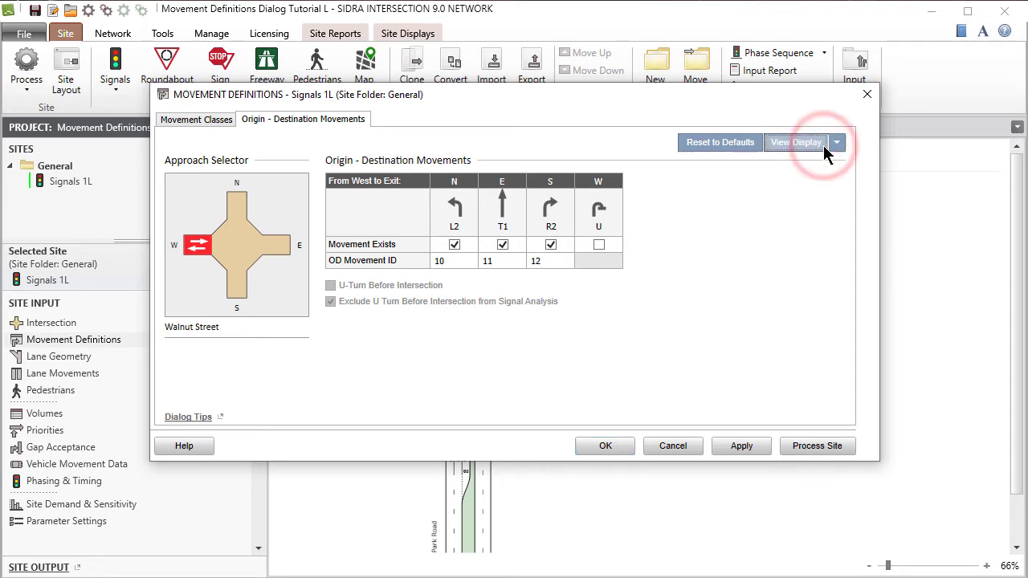
pyautogui.click(797, 141)
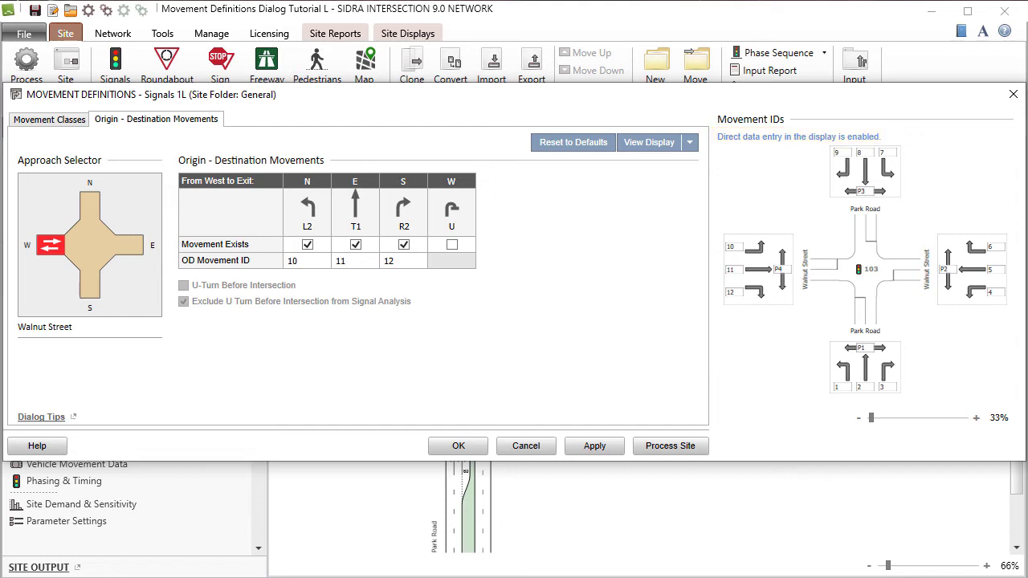
pyautogui.click(90, 241)
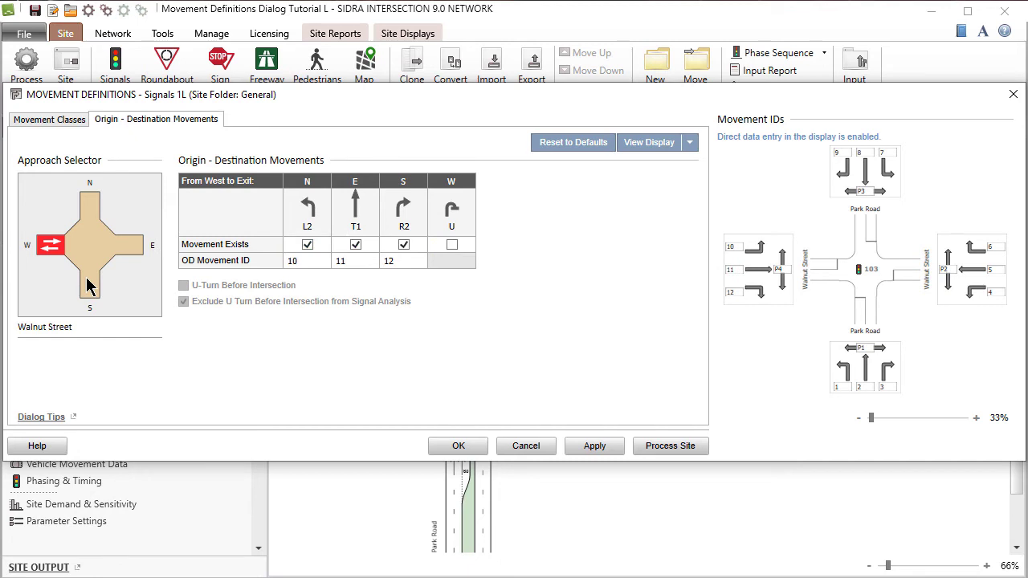
# - Enable a U-turn on the south leg, Park Road, with OD Movement ID 19
pyautogui.click(90, 286)
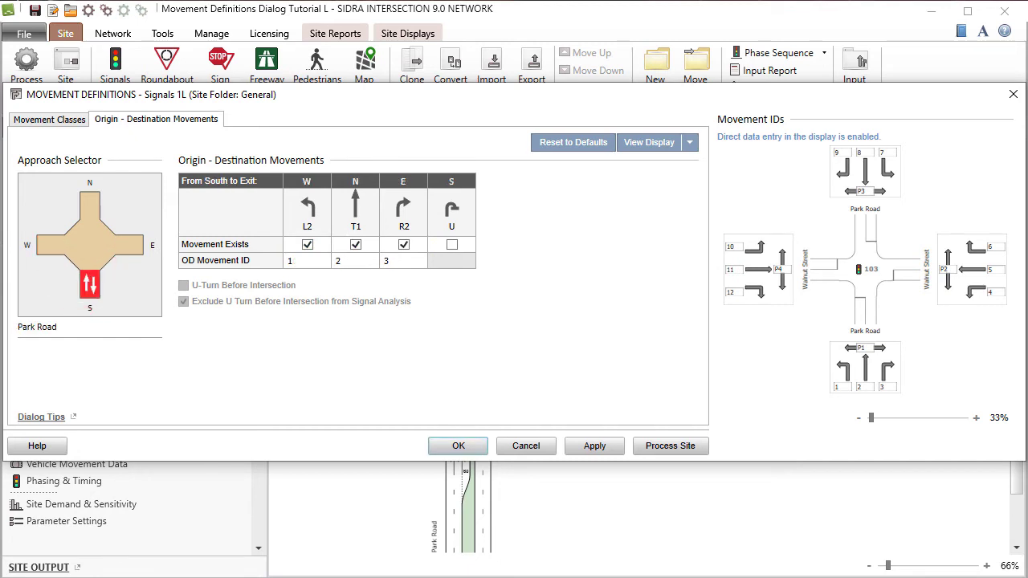
pyautogui.click(451, 244)
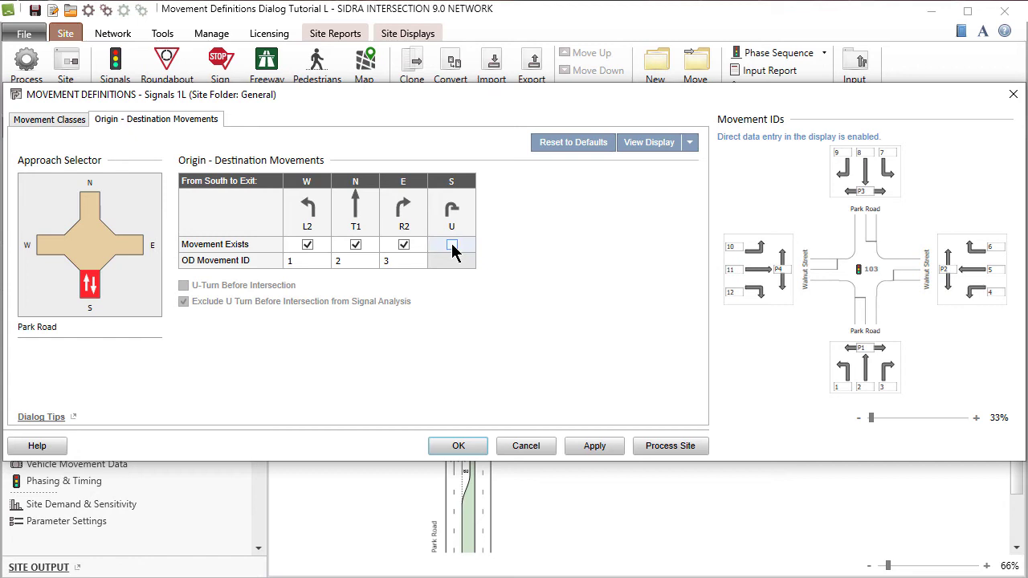
pyautogui.click(452, 244)
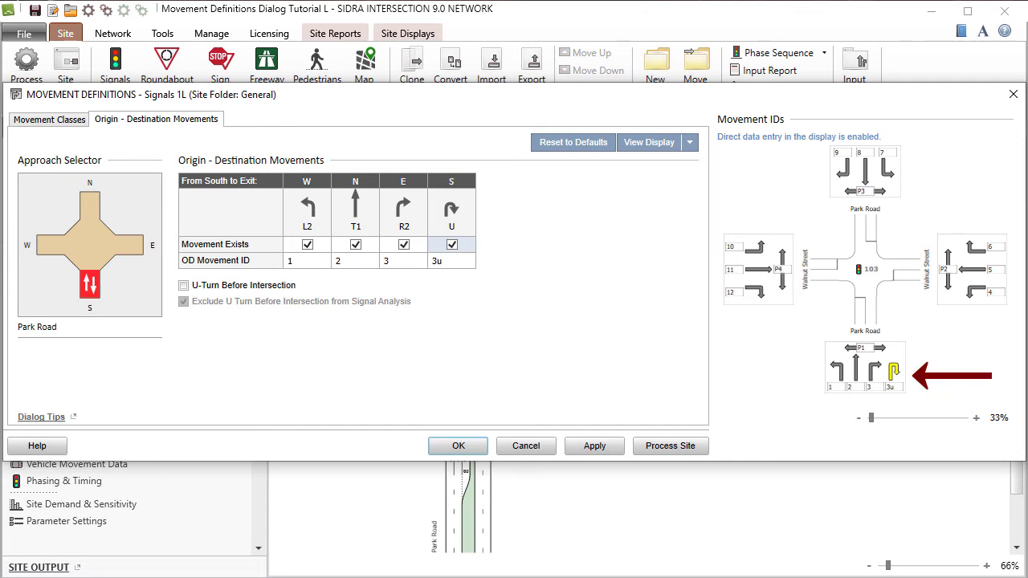
pyautogui.click(452, 260)
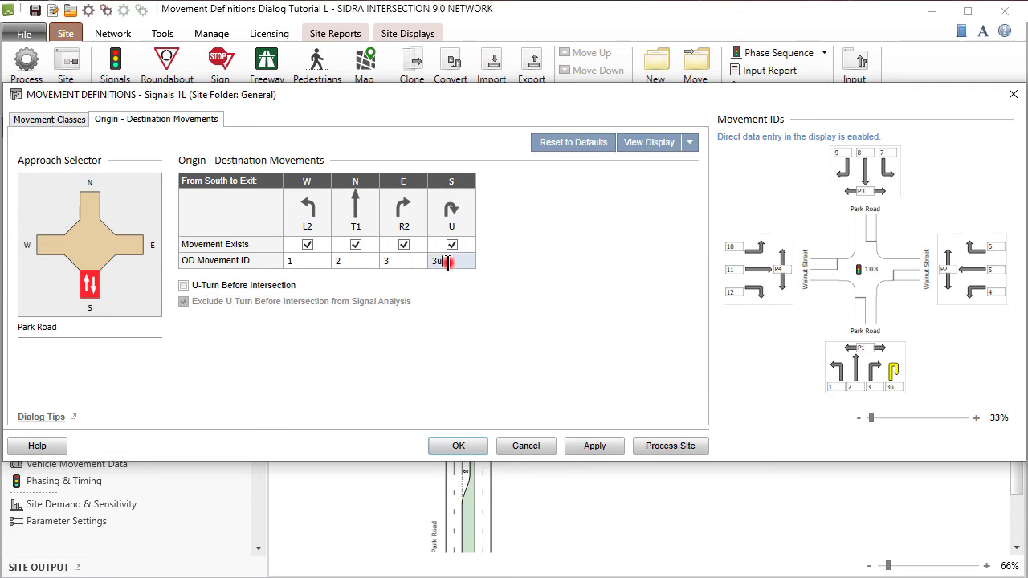
pyautogui.write('19')
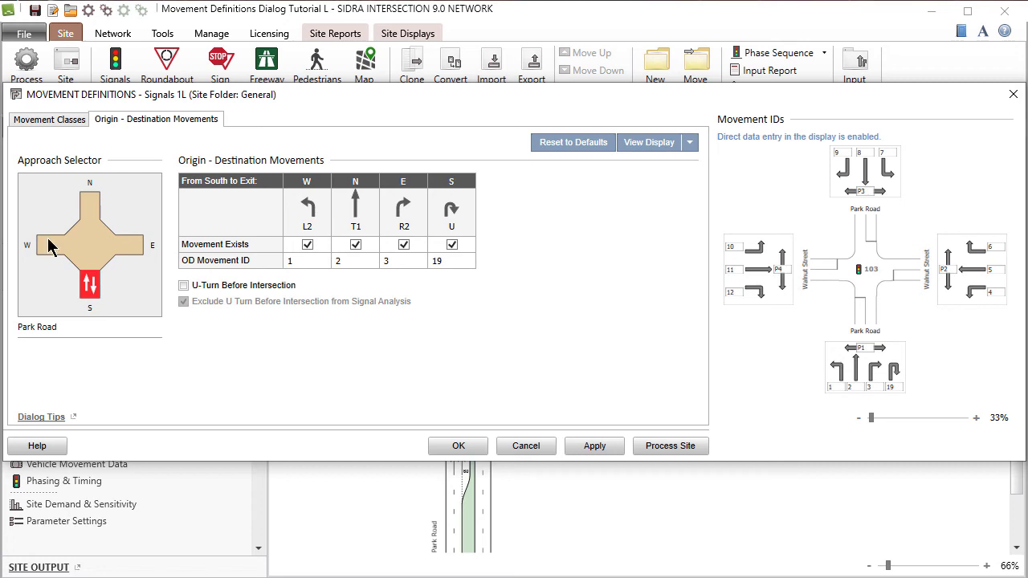
# - Untick Movement Exists for L2 on Walnut Street and accept the movement definitions with OK
pyautogui.click(50, 244)
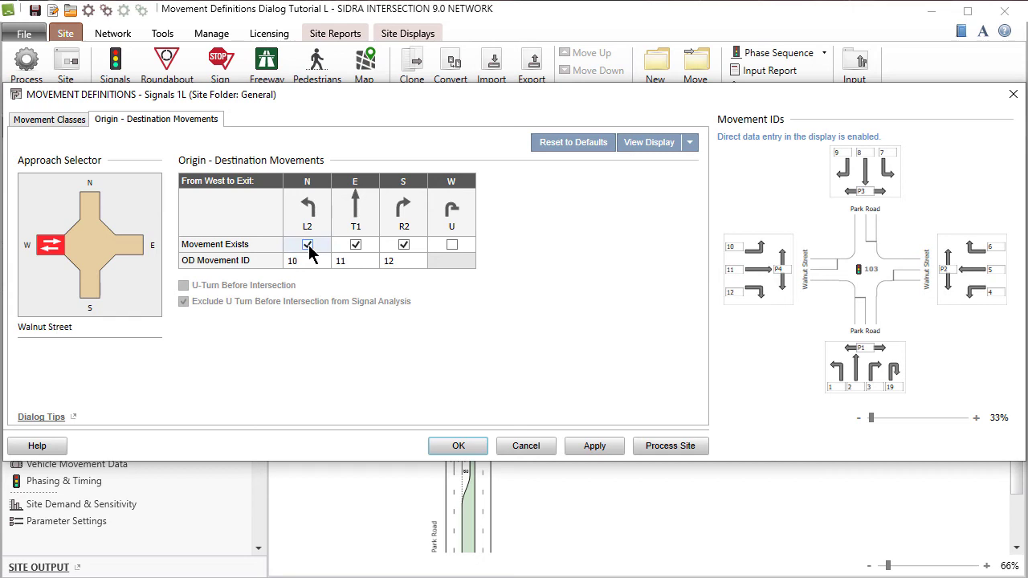
pyautogui.click(307, 244)
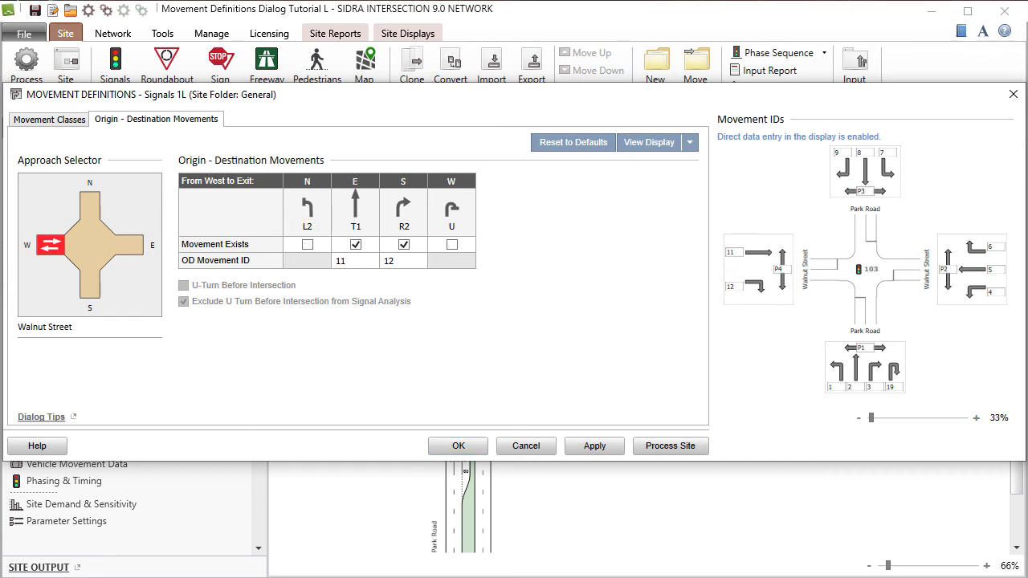
pyautogui.moveTo(458, 447)
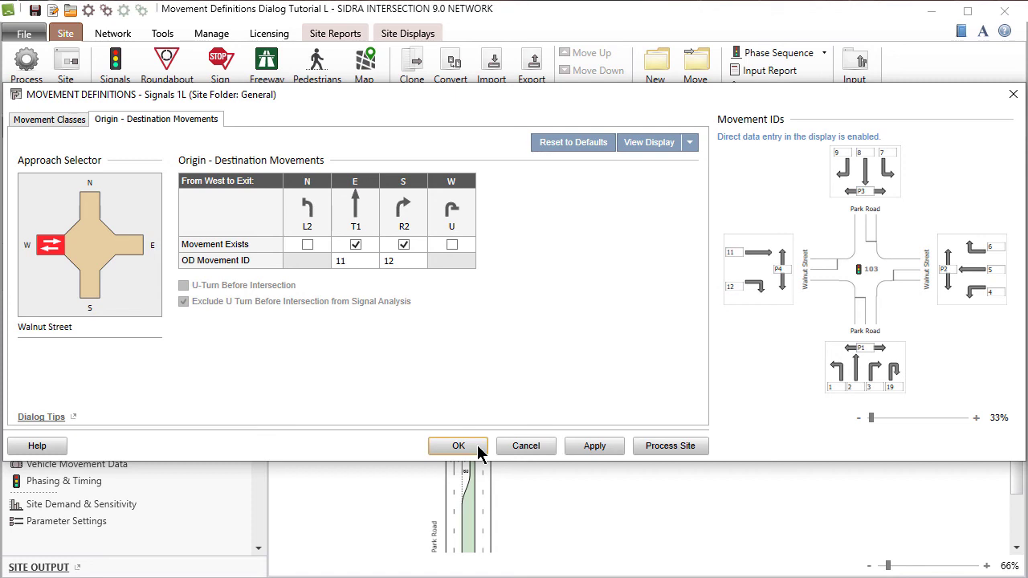
pyautogui.click(458, 447)
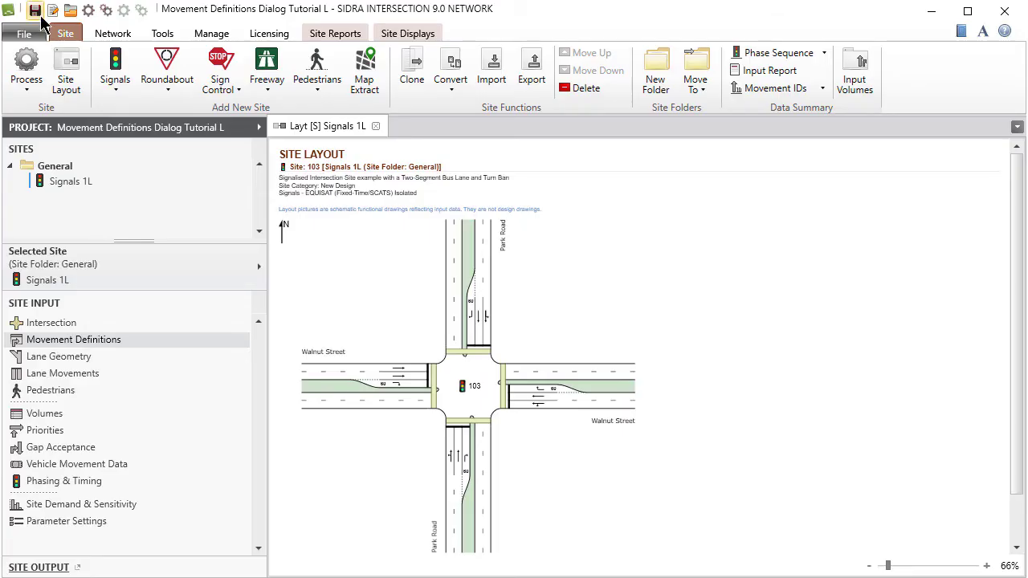
# - Save the project and display the Movement IDs diagram for All Movement Classes
pyautogui.click(36, 9)
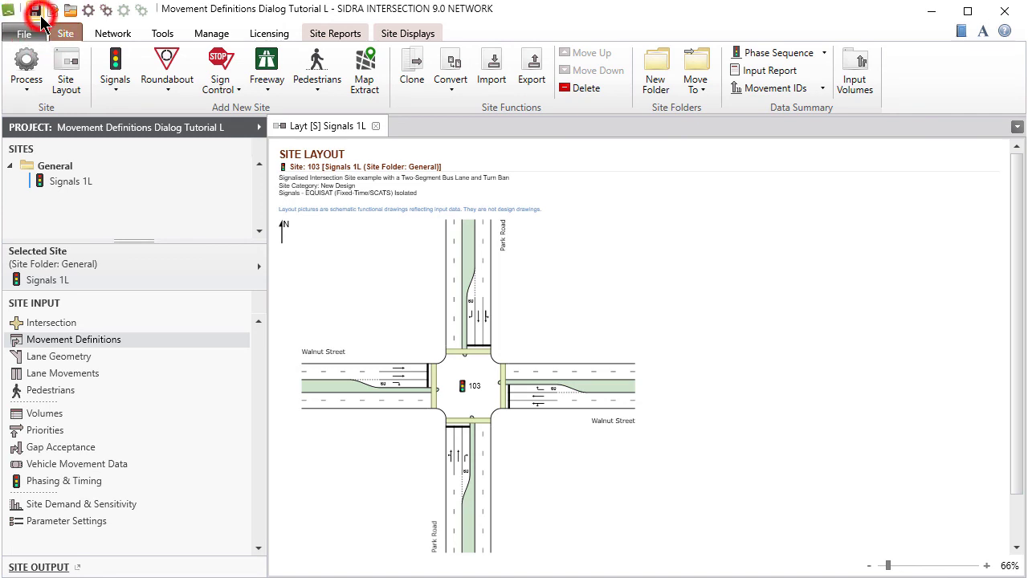
pyautogui.click(35, 10)
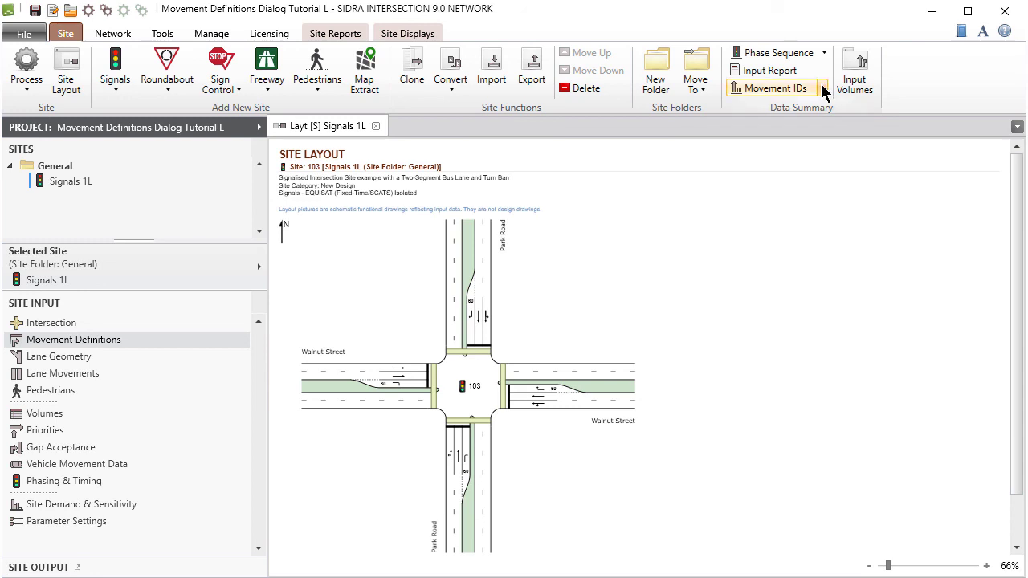
pyautogui.click(772, 89)
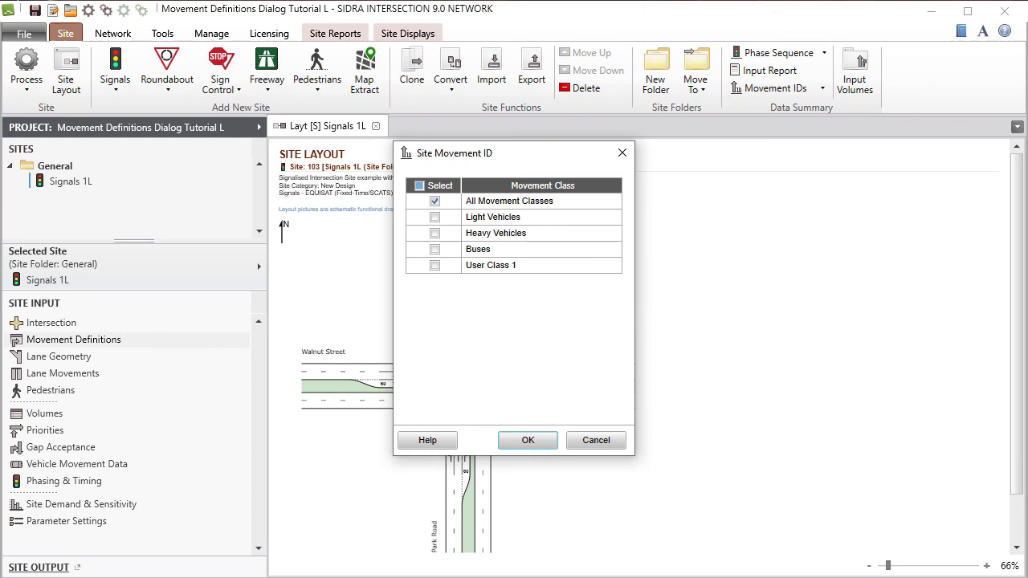
pyautogui.moveTo(527, 440)
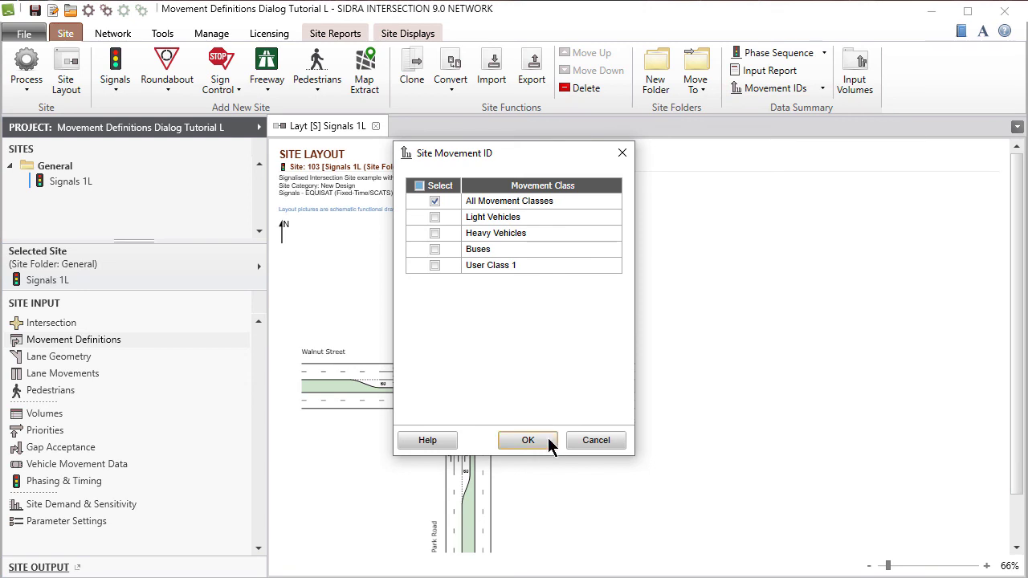
pyautogui.click(527, 440)
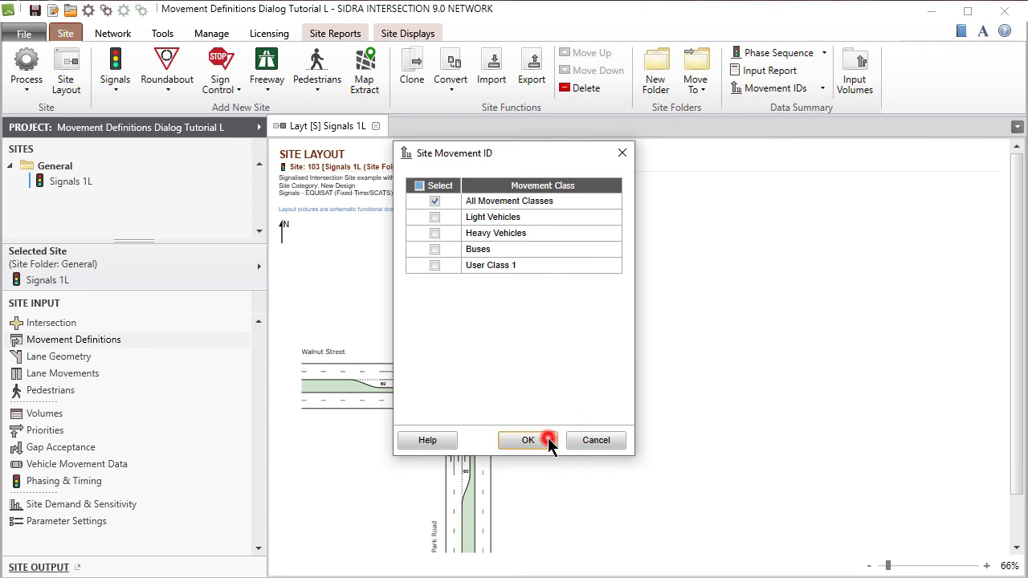
pyautogui.click(526, 440)
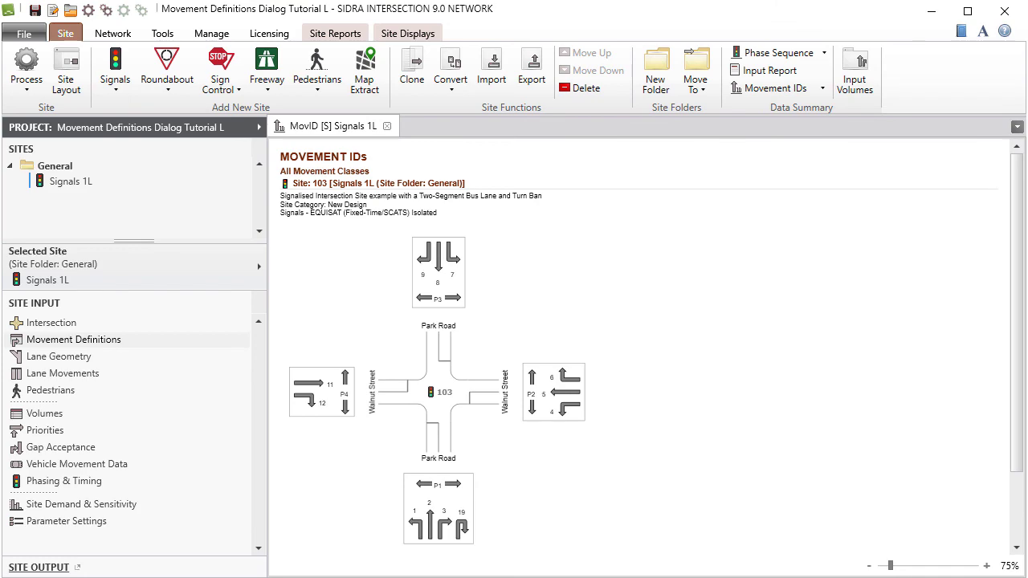